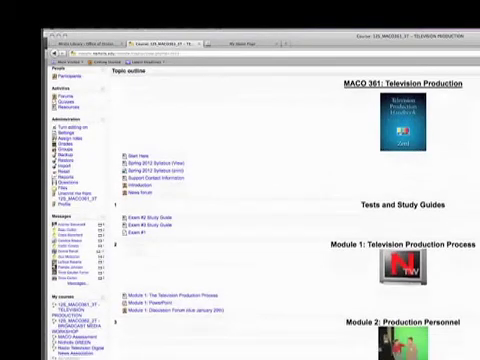
{"action": "scroll", "scroll_direction": "down", "scroll_amount": 3}
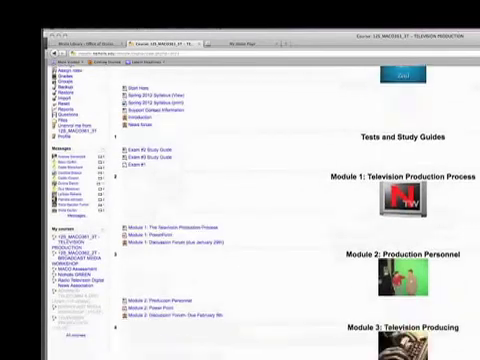
{"action": "scroll", "scroll_direction": "down", "scroll_amount": 3}
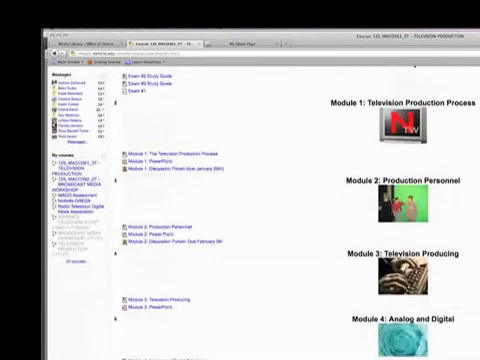
{"action": "scroll", "scroll_direction": "down", "scroll_amount": 3}
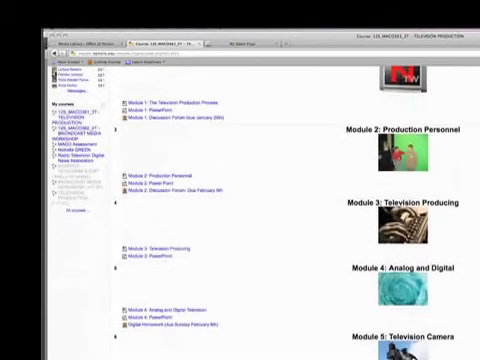
{"action": "scroll", "scroll_direction": "down", "scroll_amount": 3}
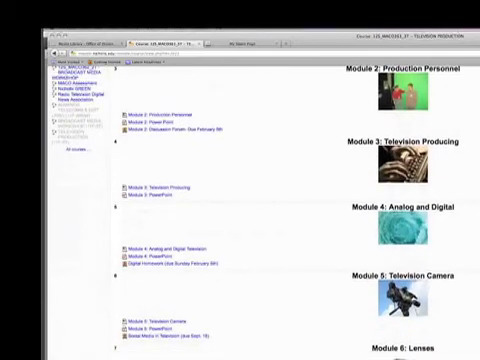
{"action": "scroll", "scroll_direction": "down", "scroll_amount": 3}
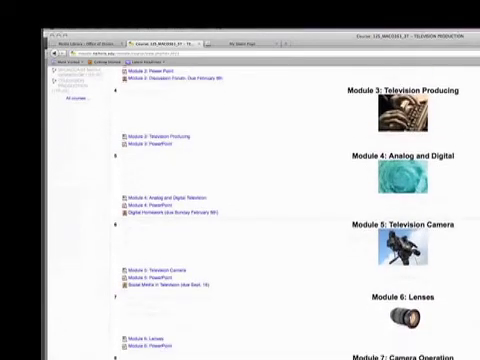
{"action": "scroll", "scroll_direction": "down", "scroll_amount": 3}
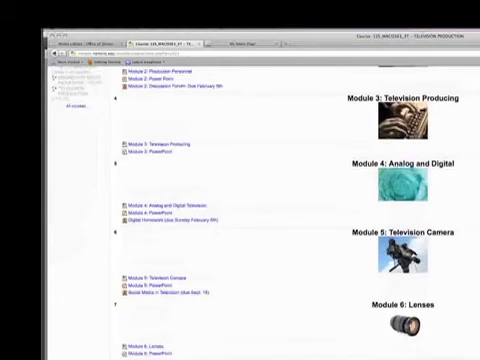
{"action": "scroll", "scroll_direction": "up", "scroll_amount": 3}
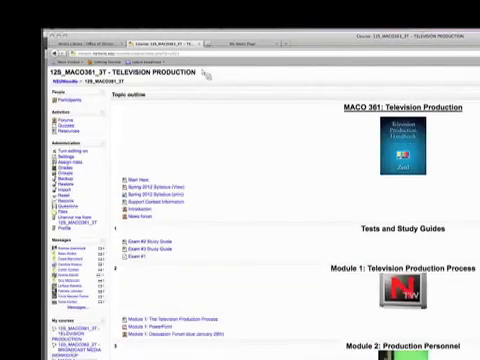